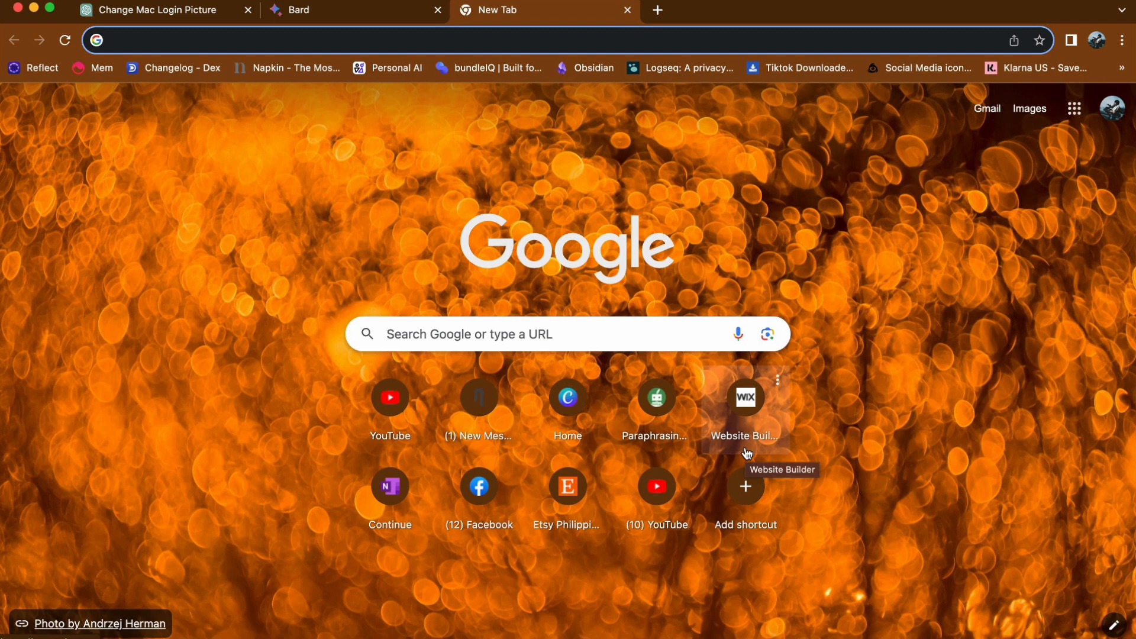
Step: Go to lexica.art from the Chrome address bar to reach the Lexica home page
{"action": "left_click", "coordinate": [290, 40]}
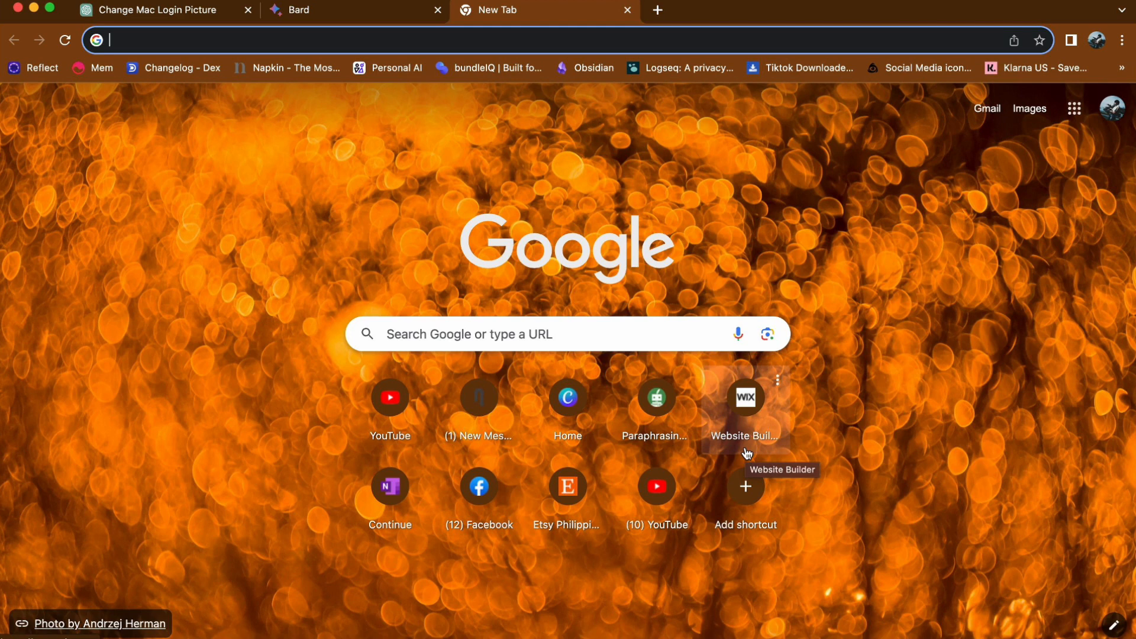
{"action": "mouse_move", "coordinate": [145, 81]}
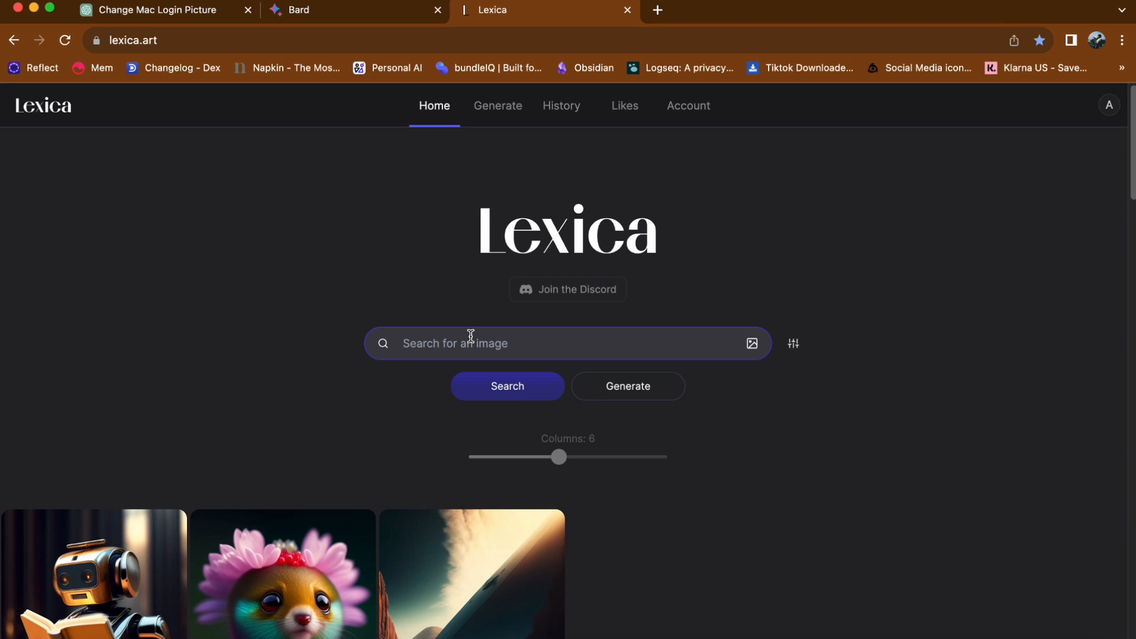
Step: Search Lexica for 'dog beautiful' (and 'cute') and browse the AI-generated dog results
{"action": "type", "text": "dog beautiful"}
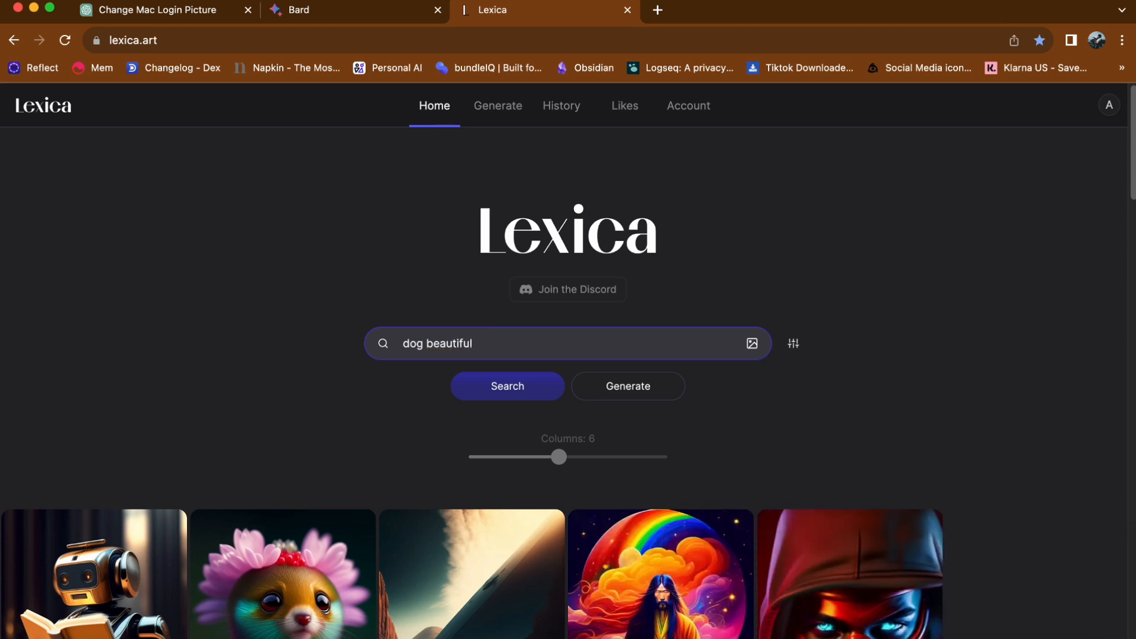
{"action": "type", "text": "cute"}
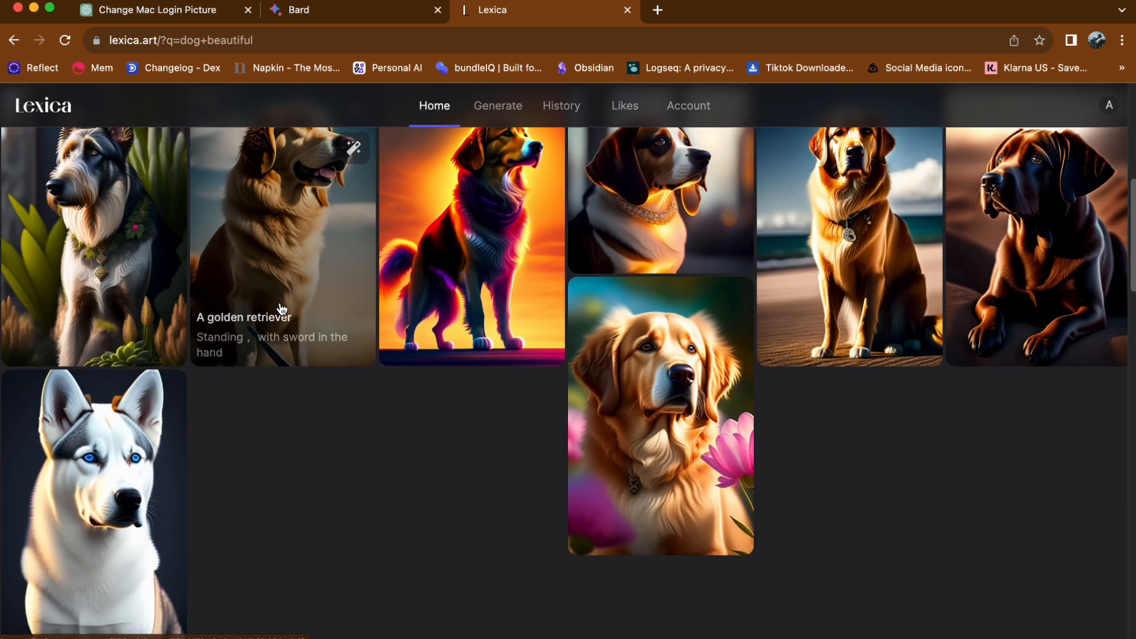
{"action": "scroll", "scroll_direction": "down", "scroll_amount": 3}
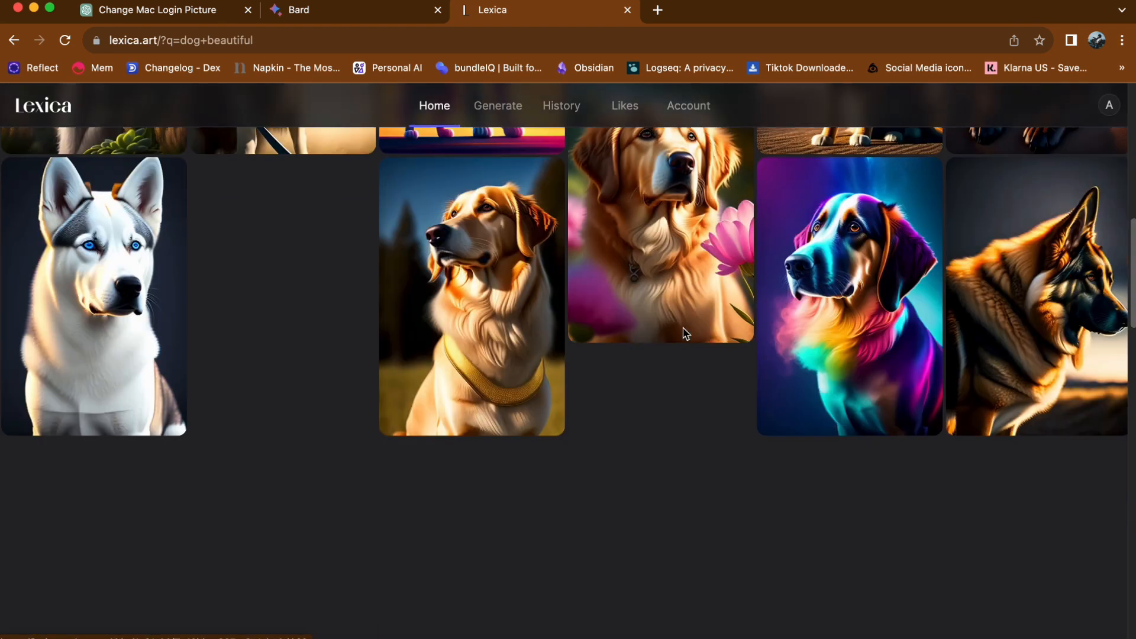
Step: Download the golden retriever with pink flowers image as a JPG and view it in Preview
{"action": "left_click", "coordinate": [659, 250]}
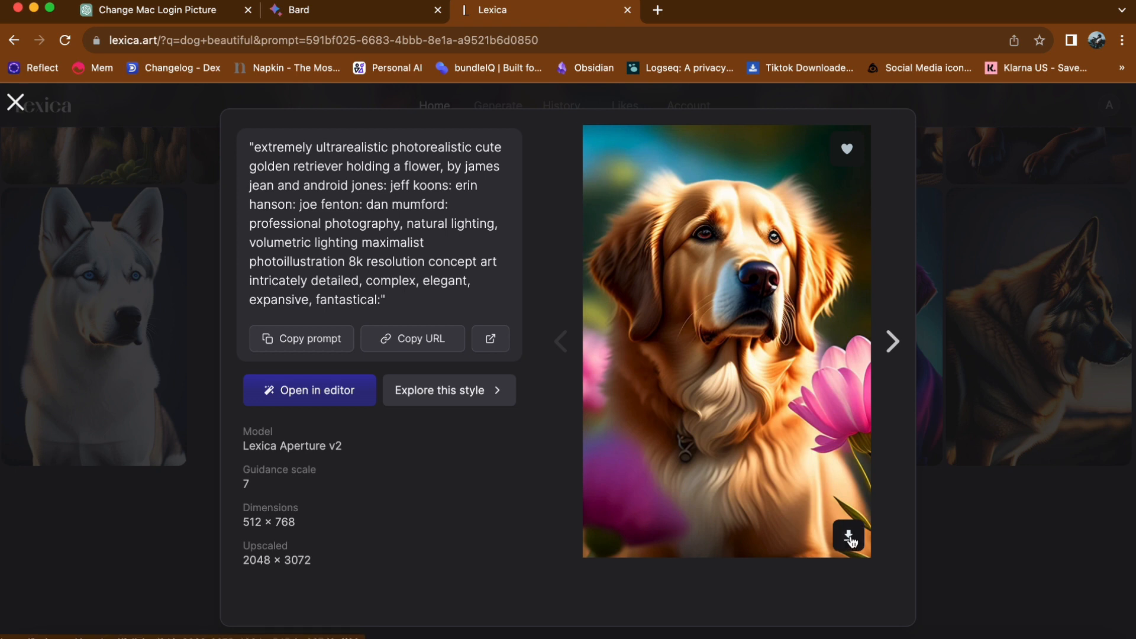
{"action": "mouse_move", "coordinate": [848, 537]}
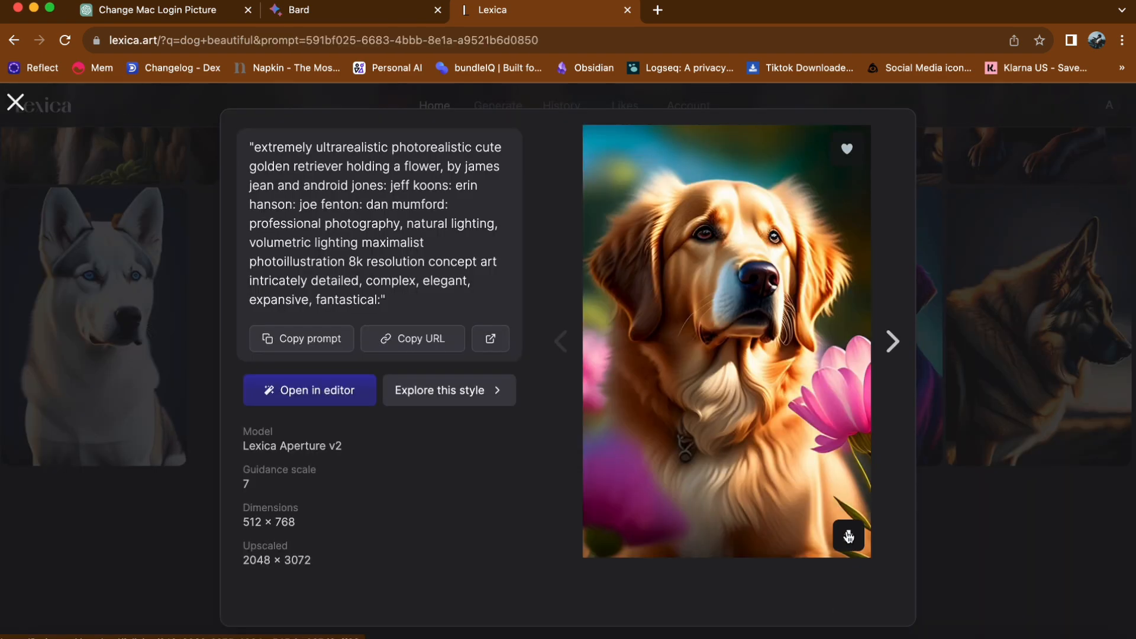
{"action": "left_click", "coordinate": [848, 536]}
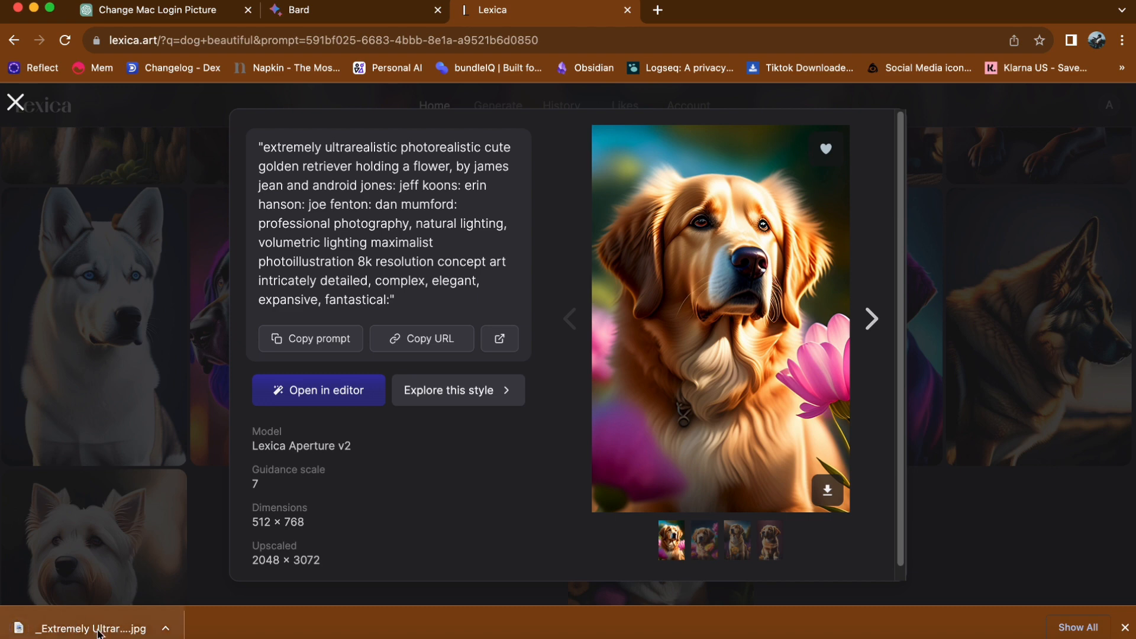
{"action": "left_click", "coordinate": [86, 629]}
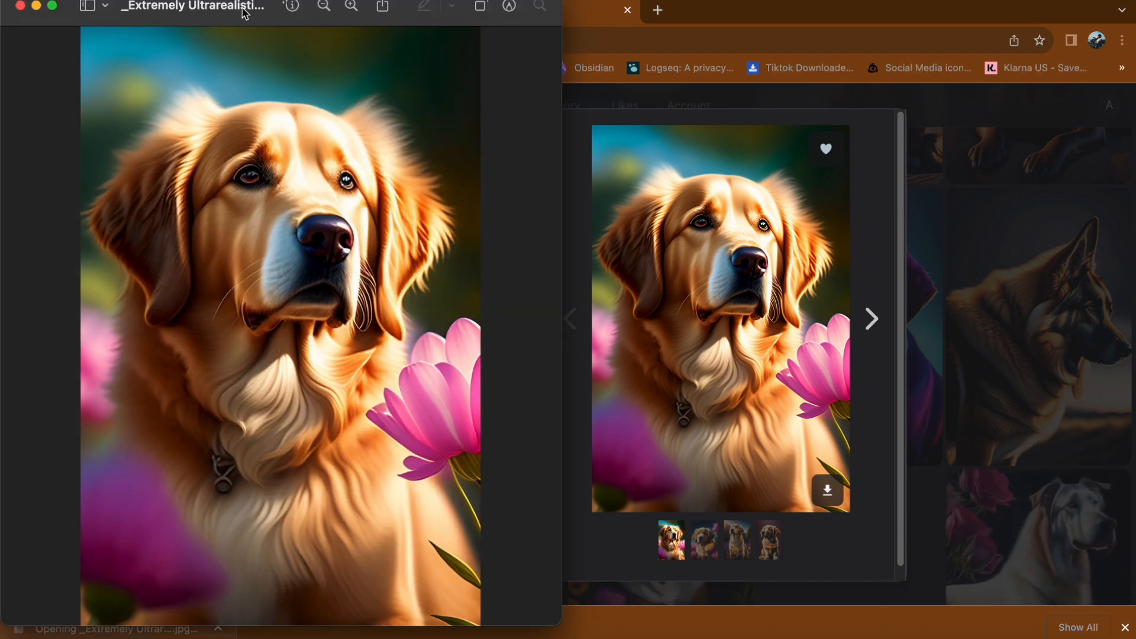